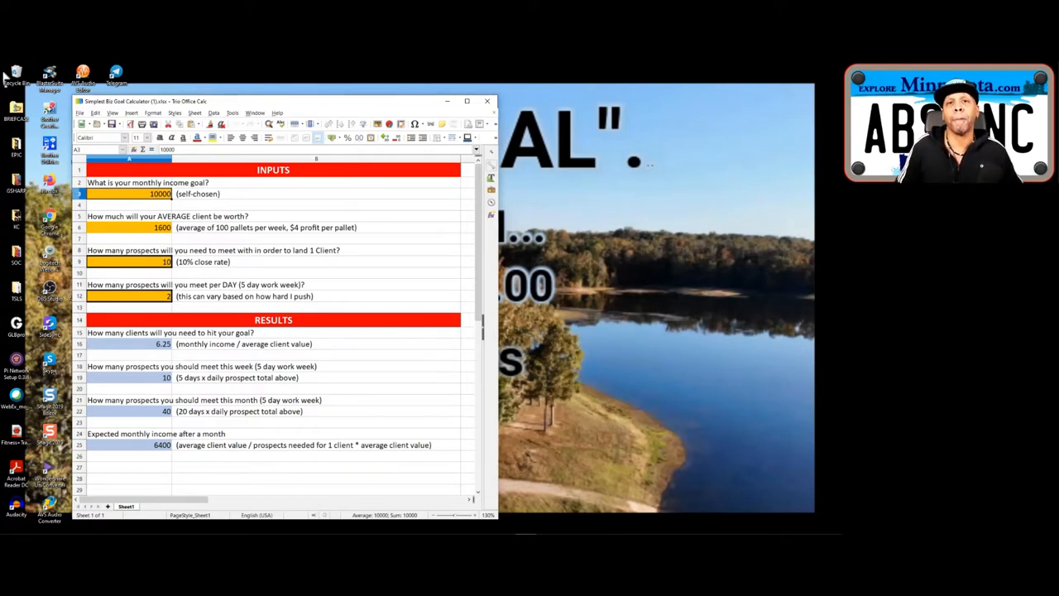
mouse_move(165, 206)
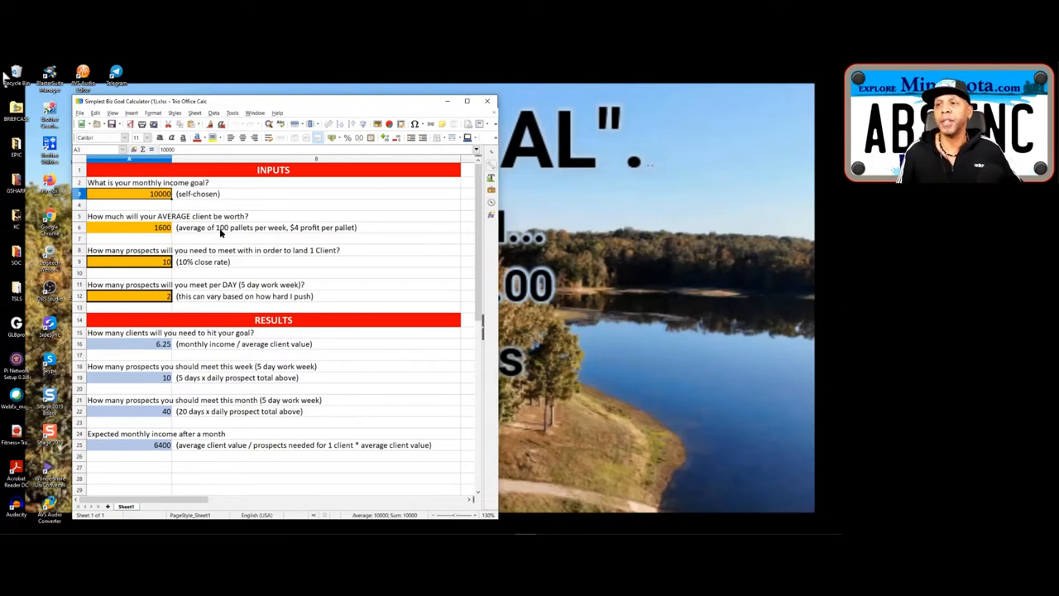
Commit the 500-pallet, $1-profit client-value note and select the daily prospects cell A12.
left_click(264, 227)
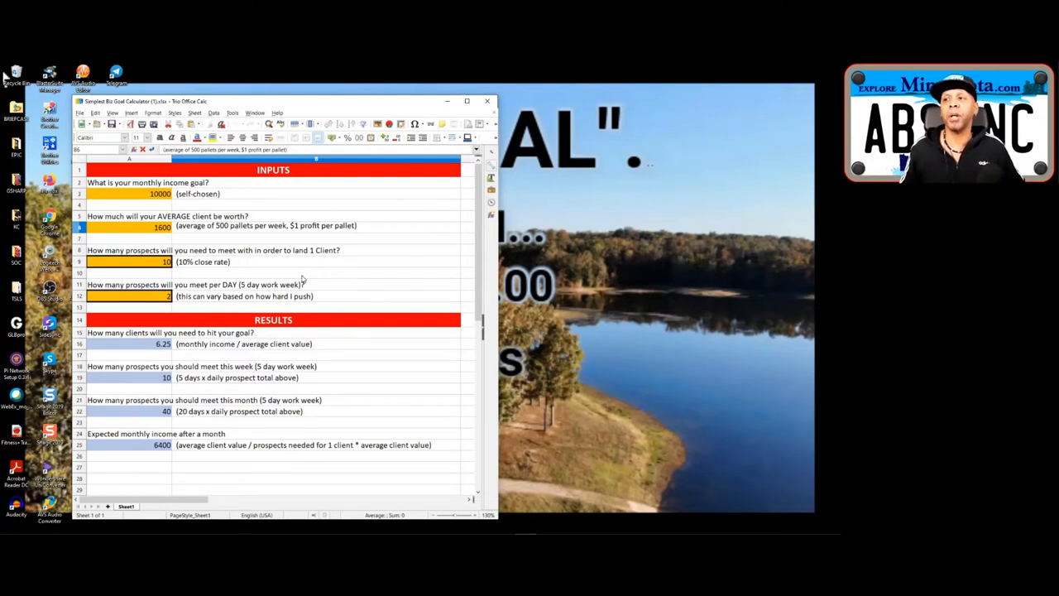
mouse_move(323, 275)
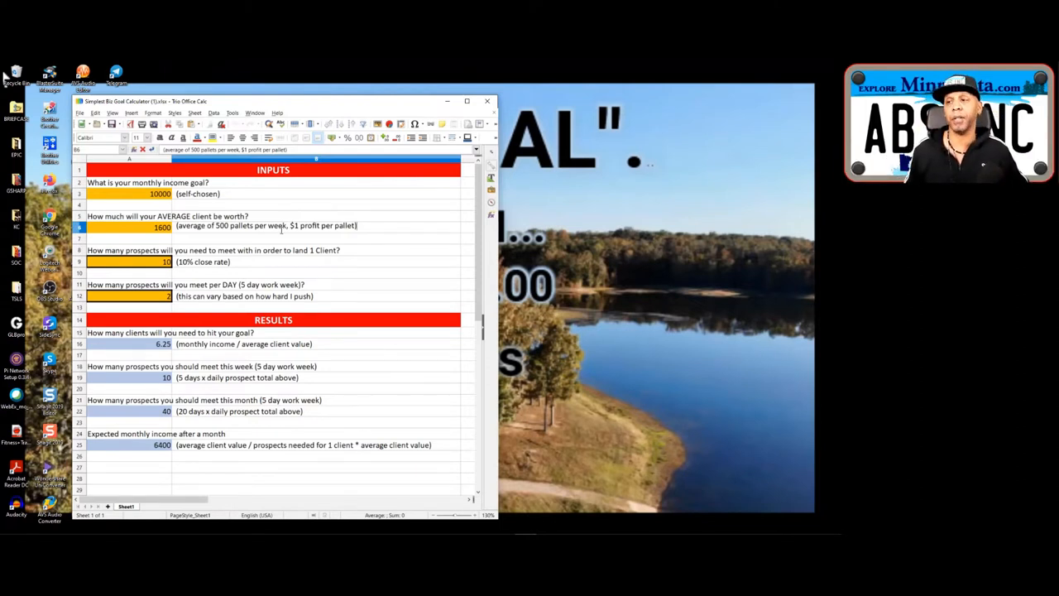
mouse_move(332, 283)
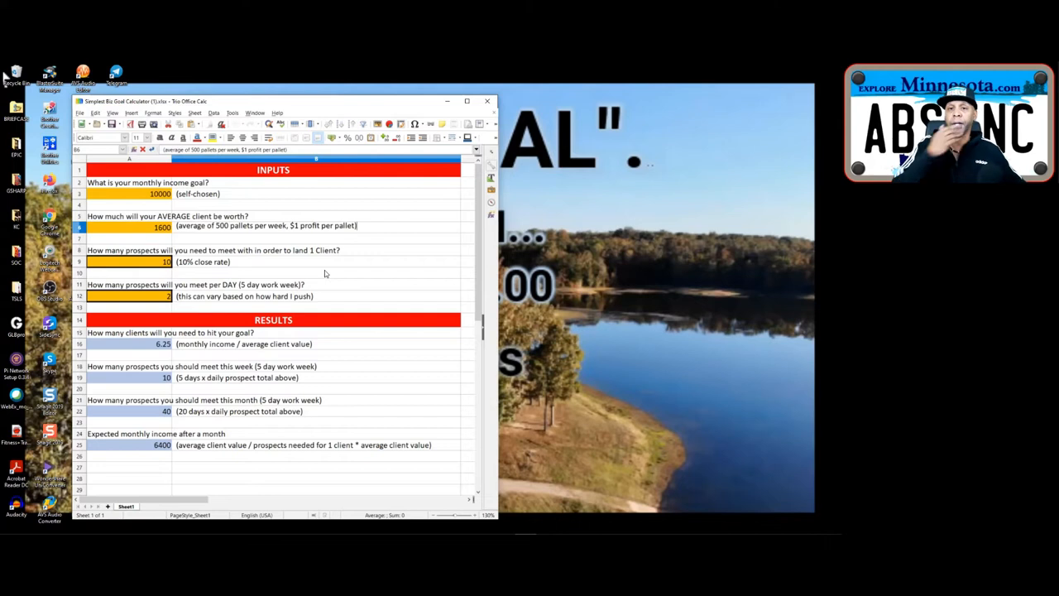
mouse_move(254, 284)
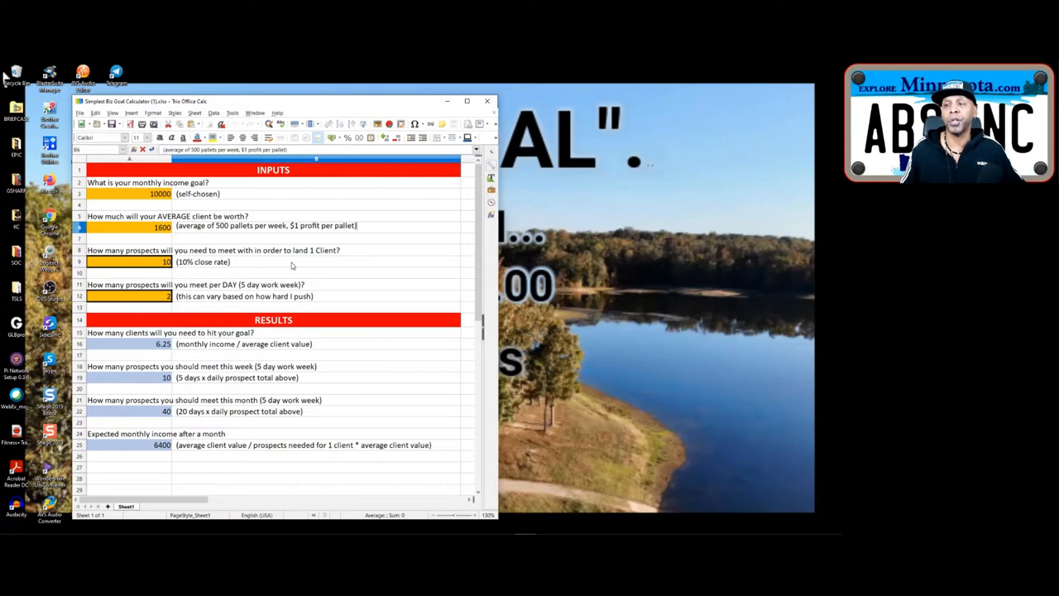
mouse_move(254, 271)
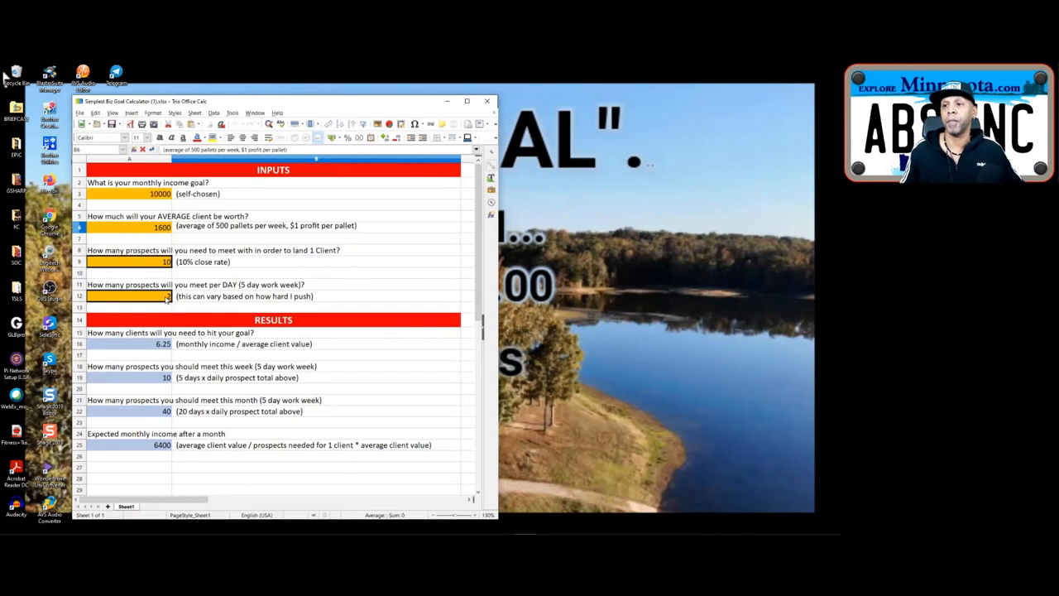
left_click(128, 296)
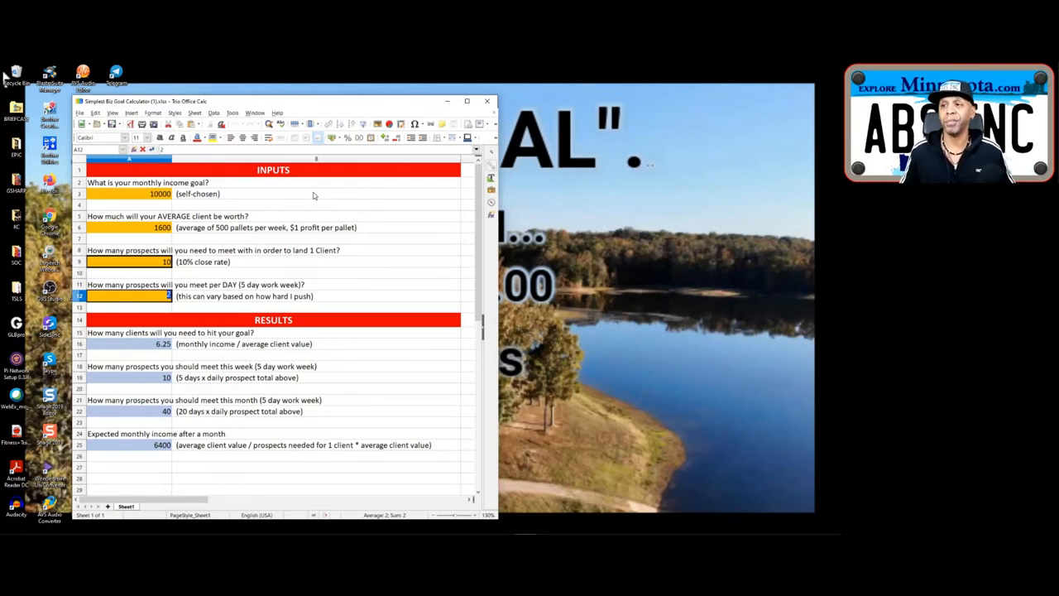
mouse_move(350, 257)
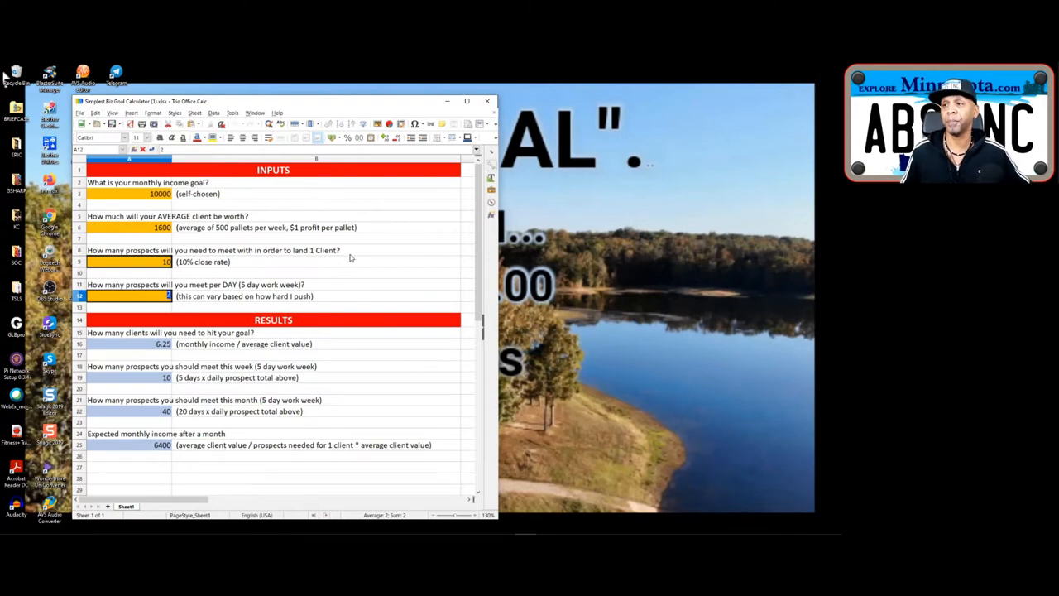
left_click(315, 273)
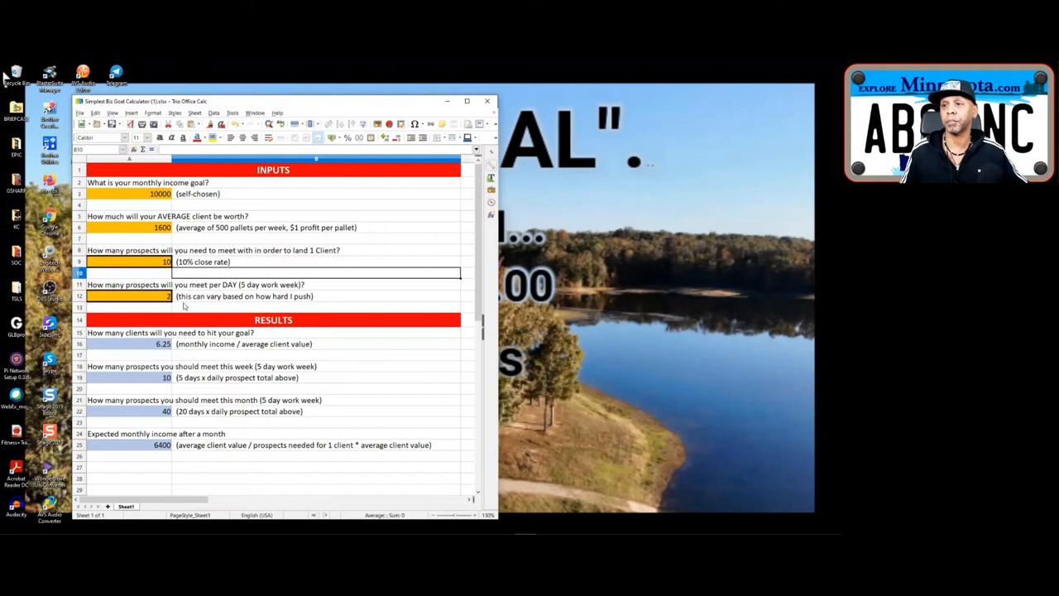
left_click(157, 343)
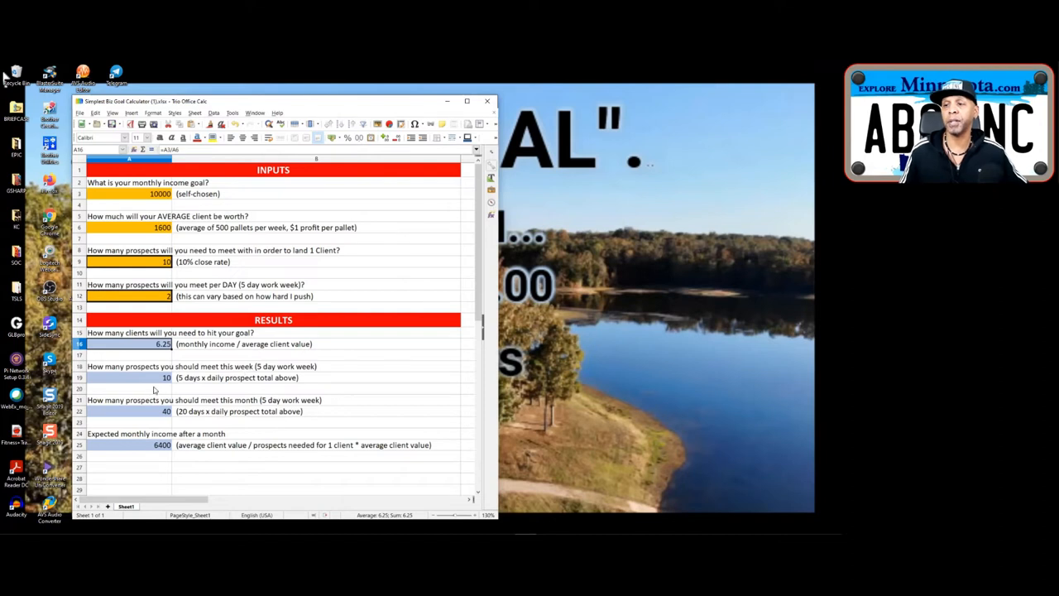
mouse_move(374, 380)
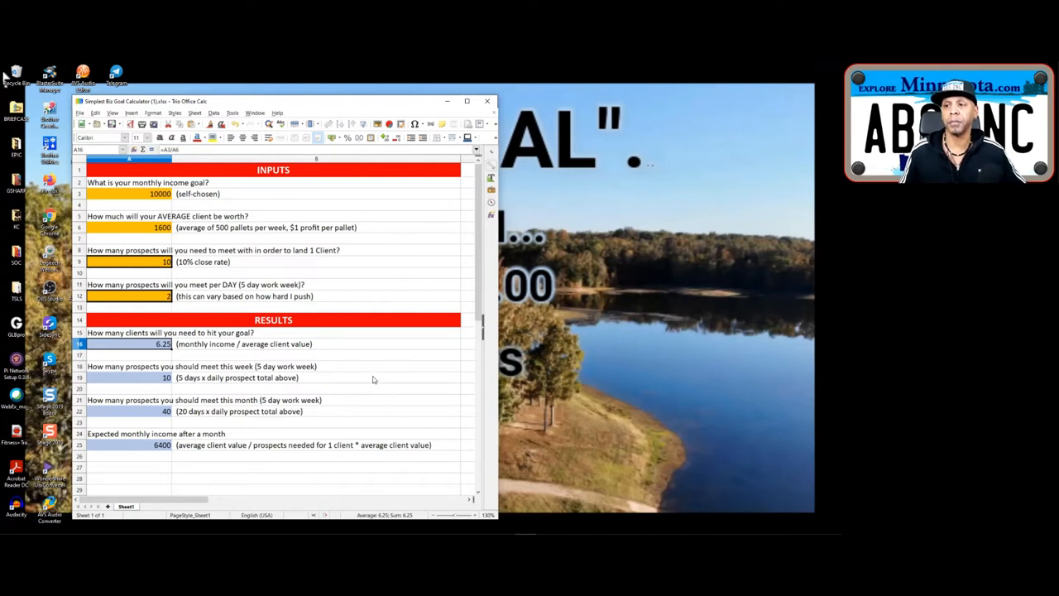
mouse_move(300, 377)
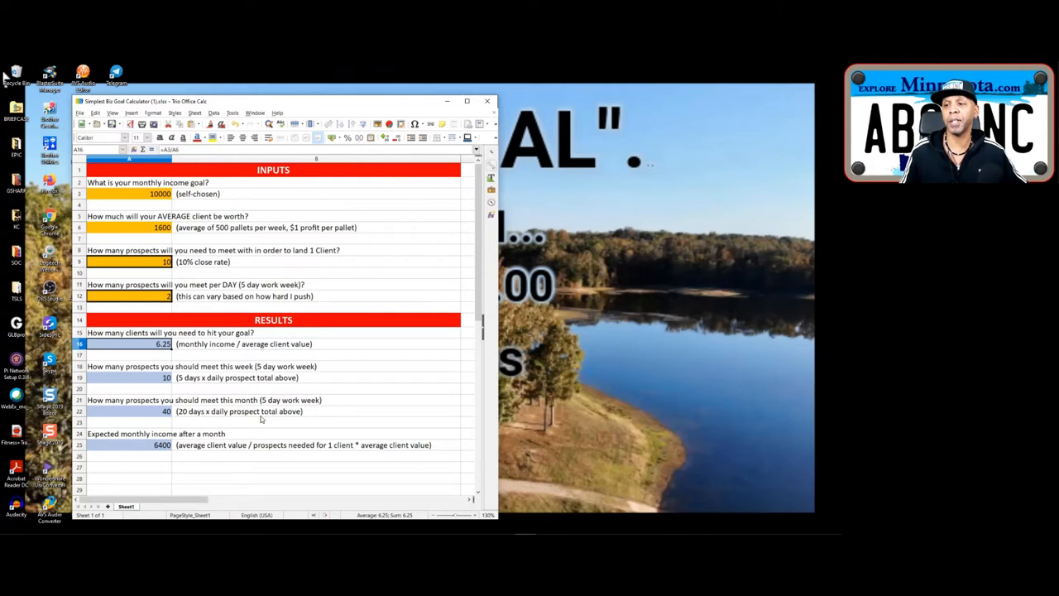
mouse_move(355, 408)
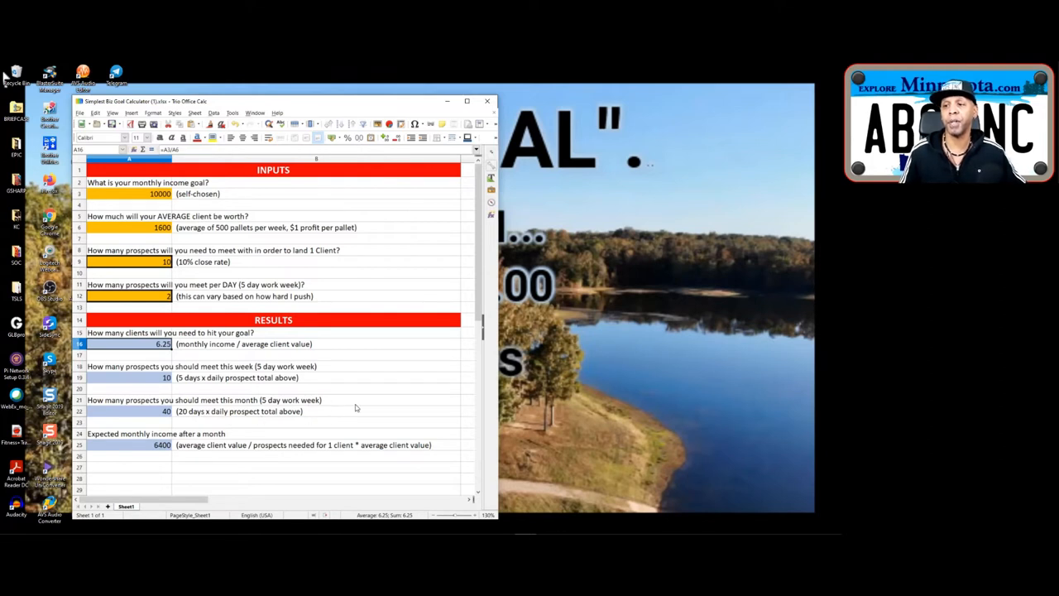
mouse_move(214, 442)
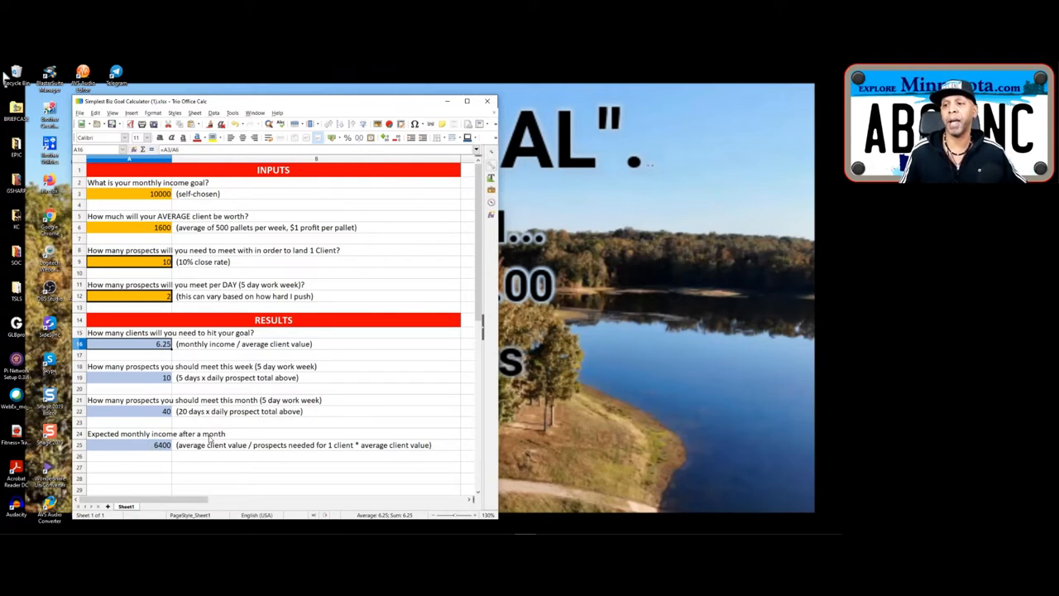
left_click(132, 454)
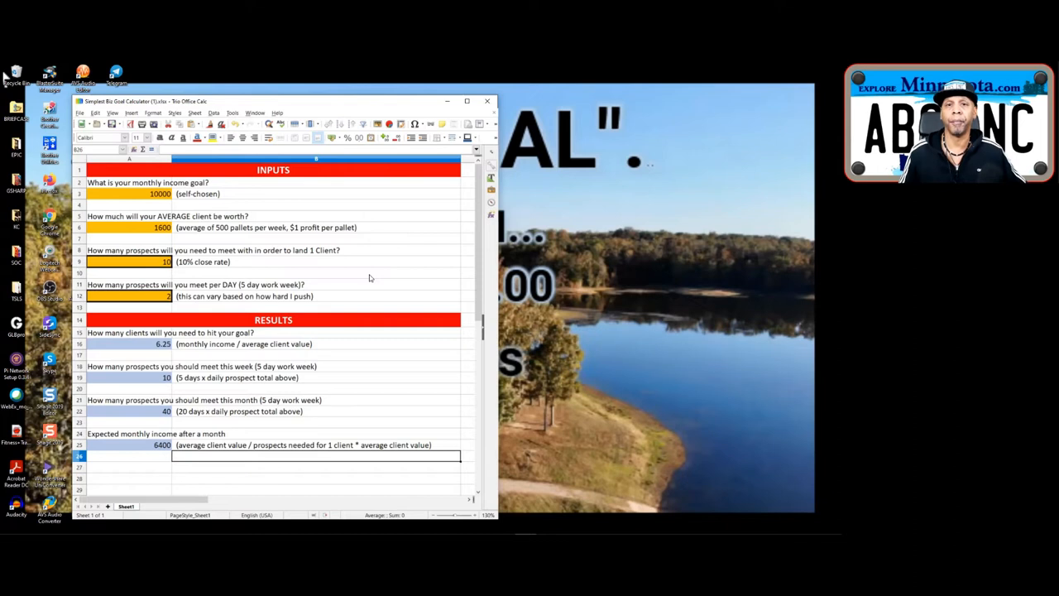
left_click(290, 273)
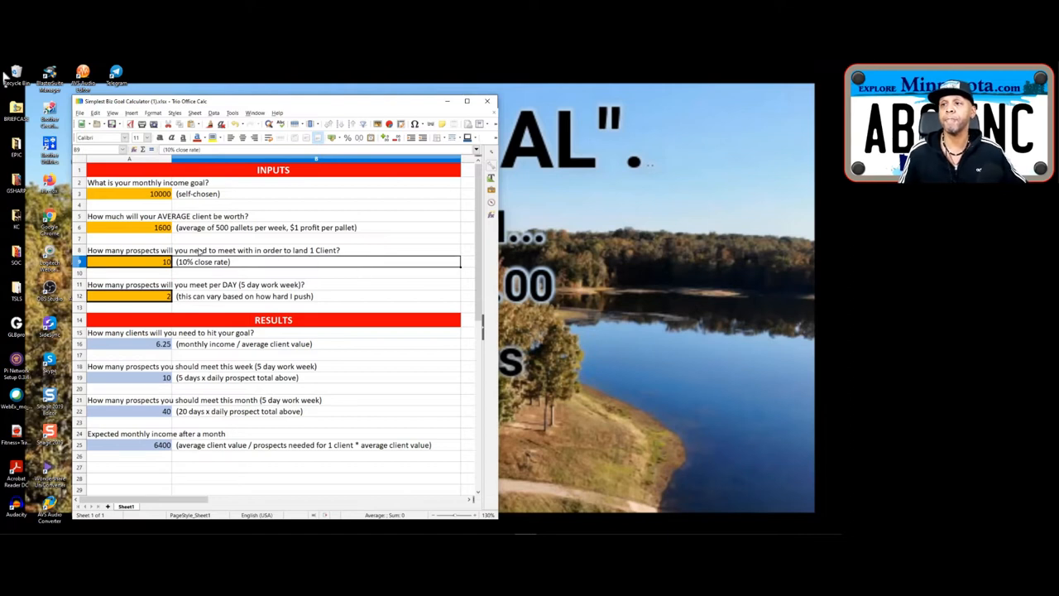
mouse_move(171, 231)
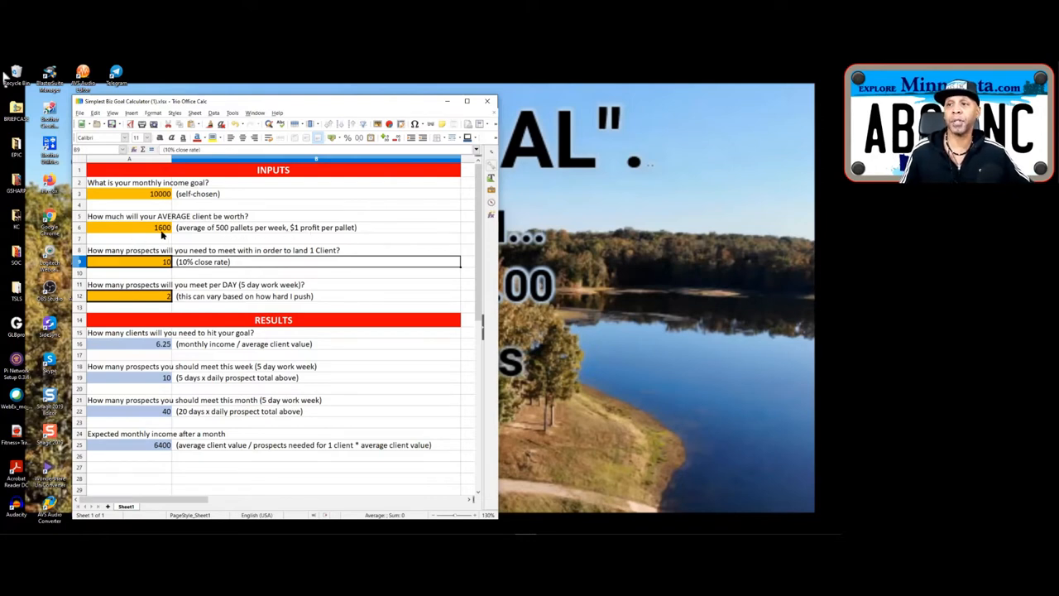
mouse_move(220, 238)
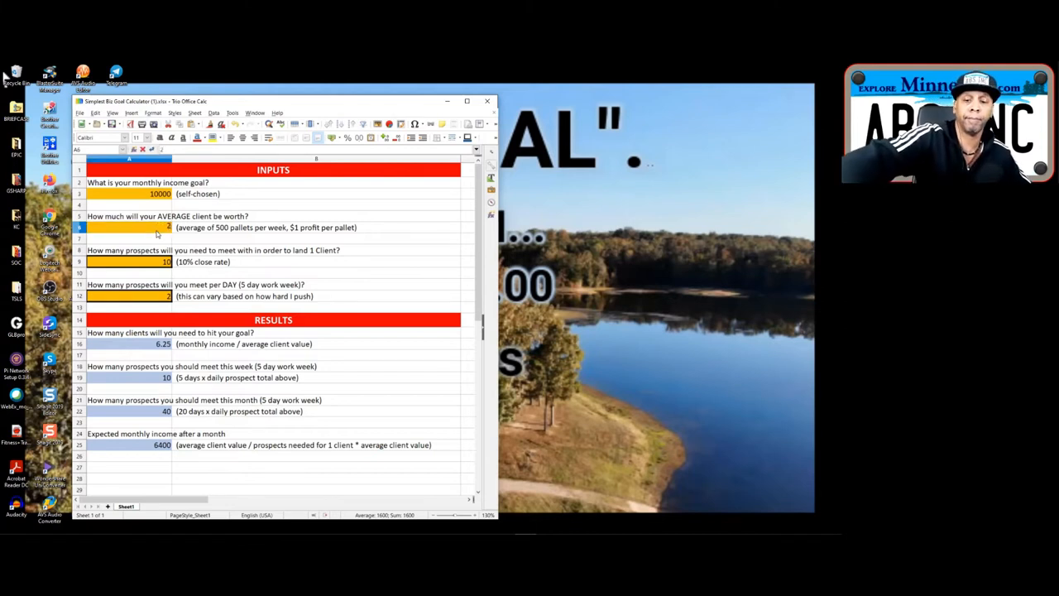
Enter 2000 as average client worth and inspect the expected monthly income formula in A25.
type("2000")
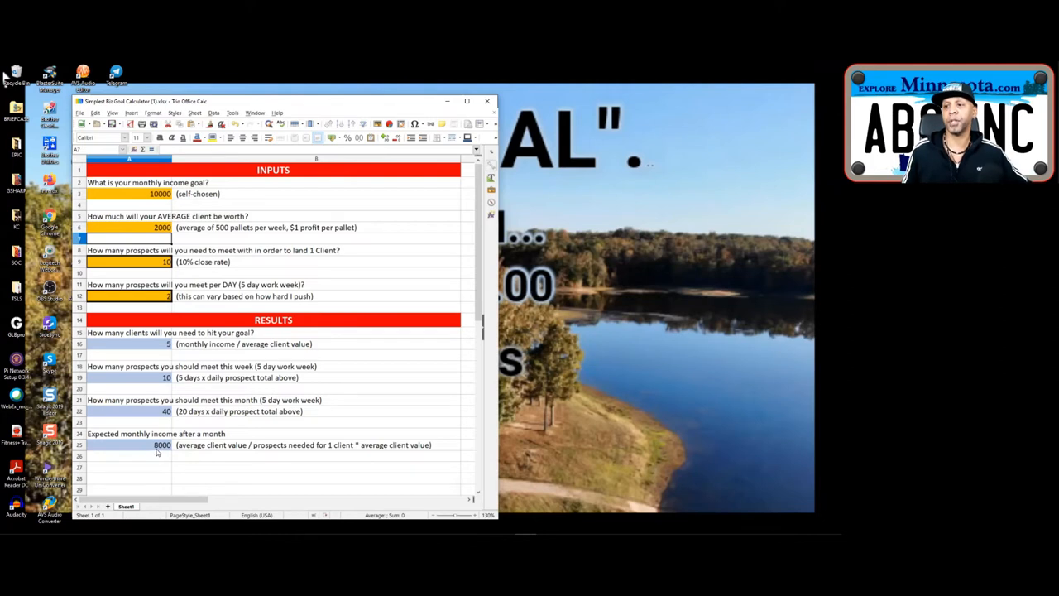
left_click(149, 445)
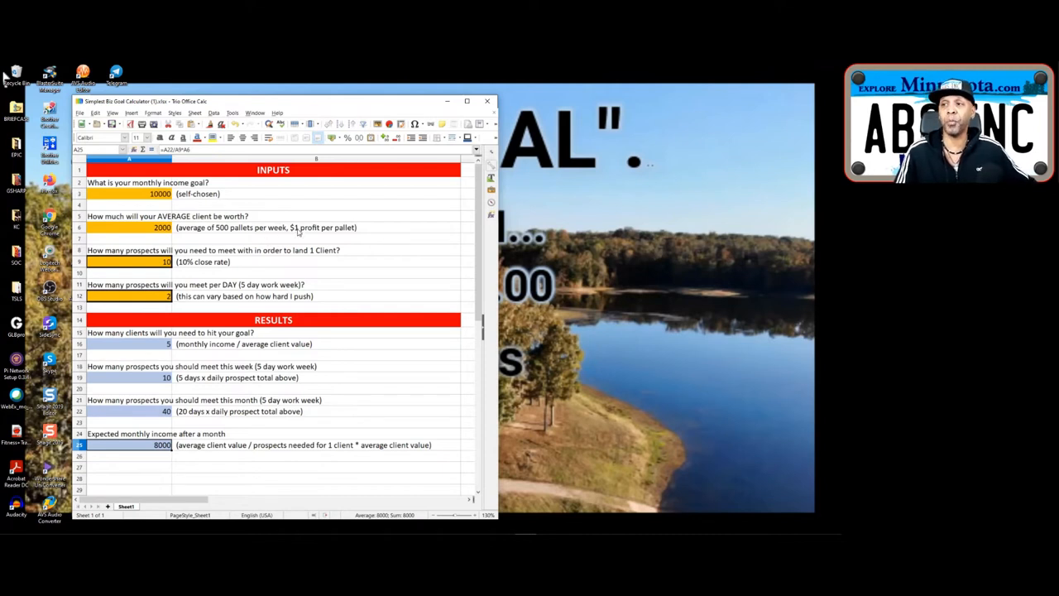
mouse_move(326, 284)
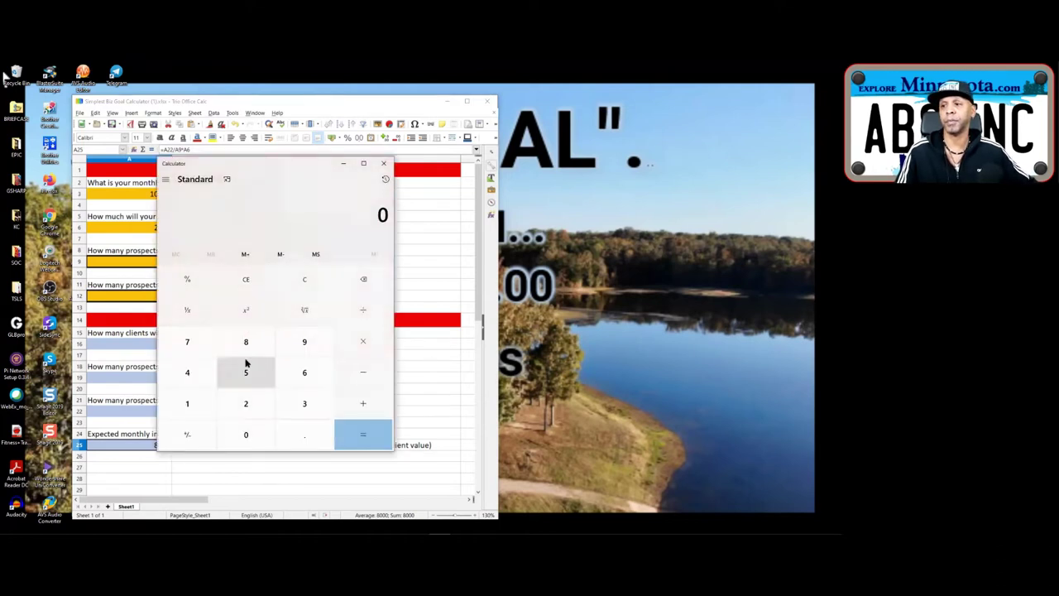
Multiply the 8000 monthly income by 12 in Calculator, giving 96,000.
left_click(245, 434)
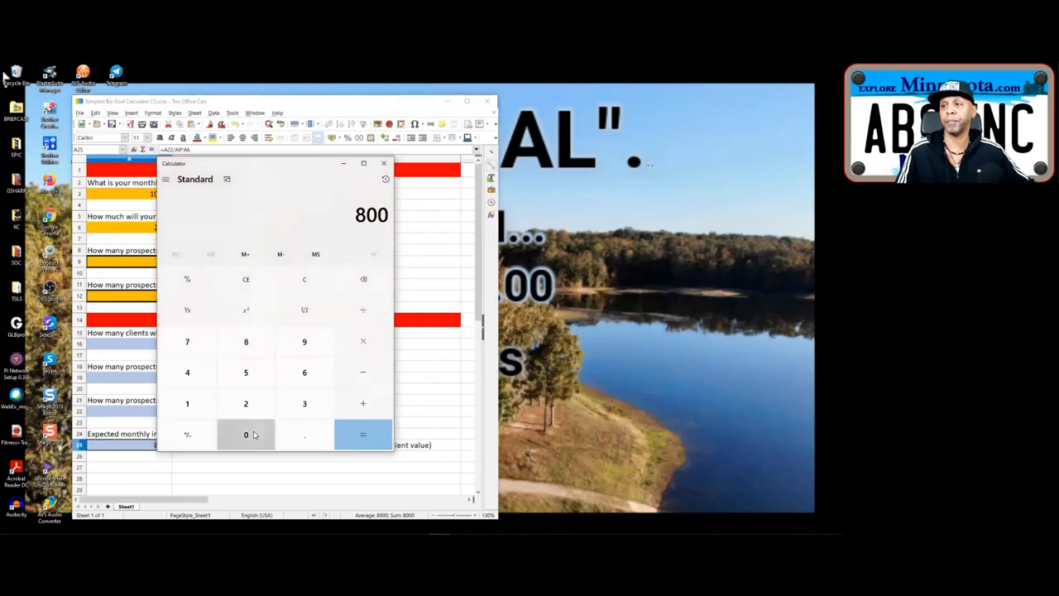
left_click(245, 435)
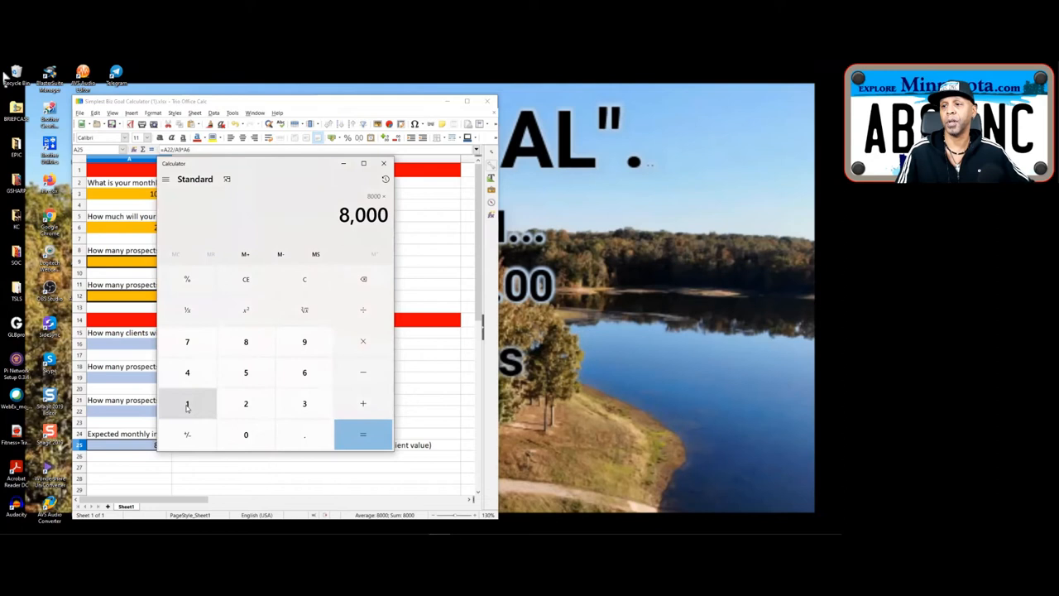
left_click(362, 434)
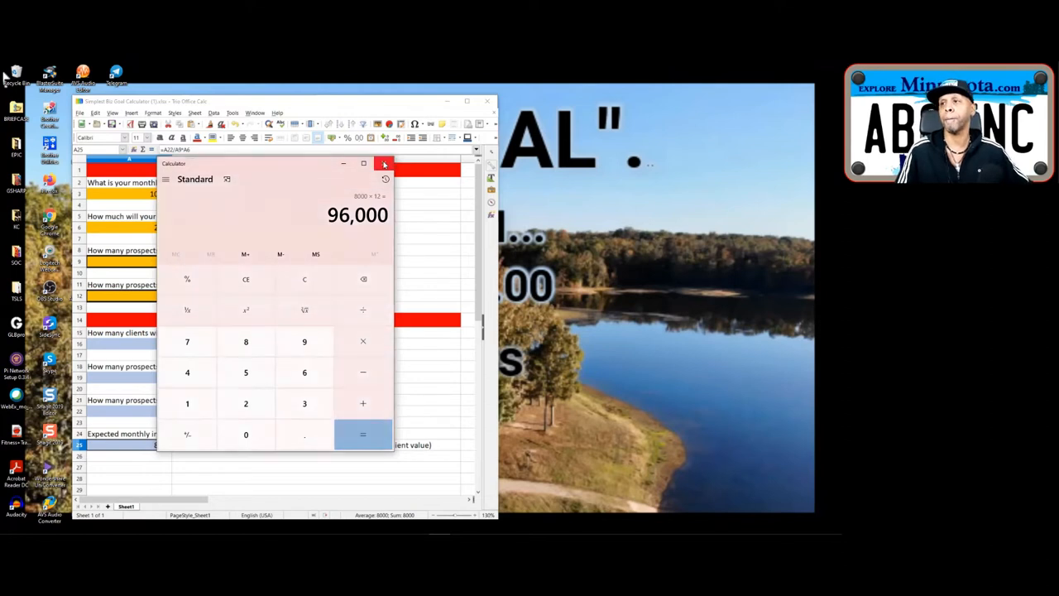
mouse_move(311, 174)
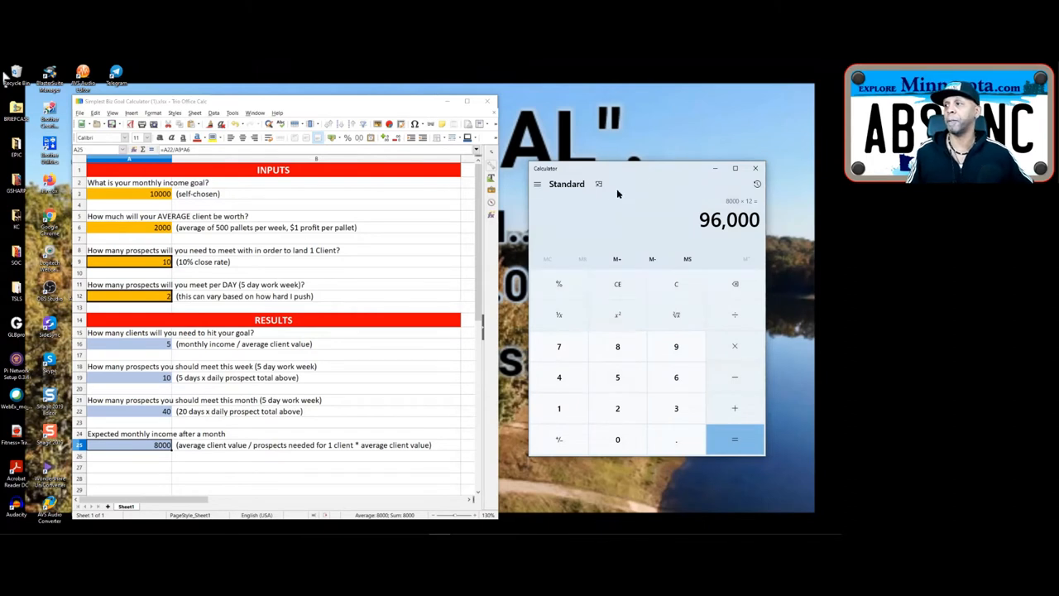
mouse_move(660, 169)
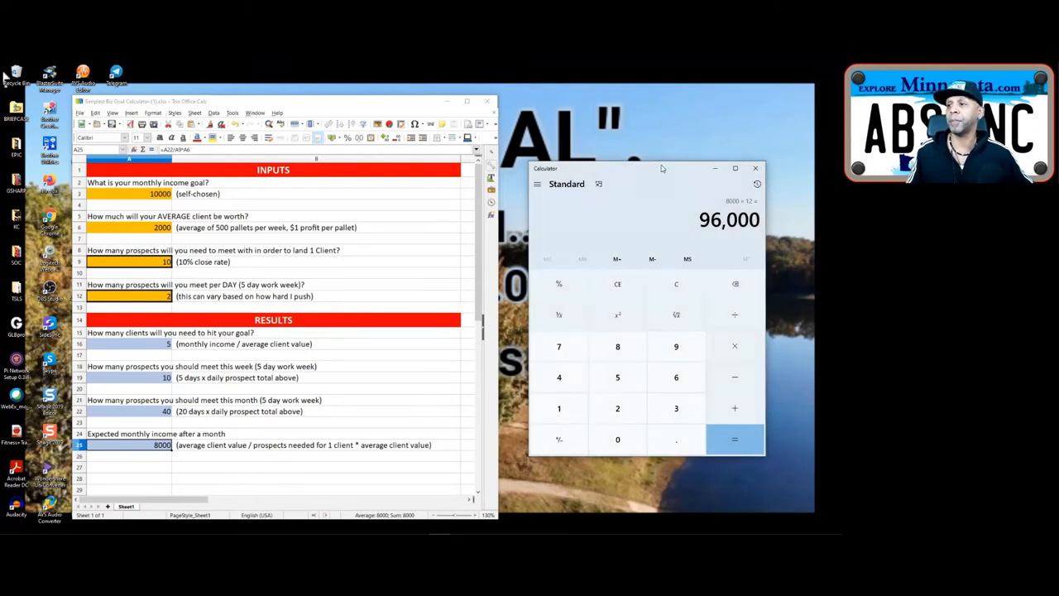
Move the Calculator window aside to uncover the client-value note.
left_click_drag(662, 168, 616, 247)
type("8")
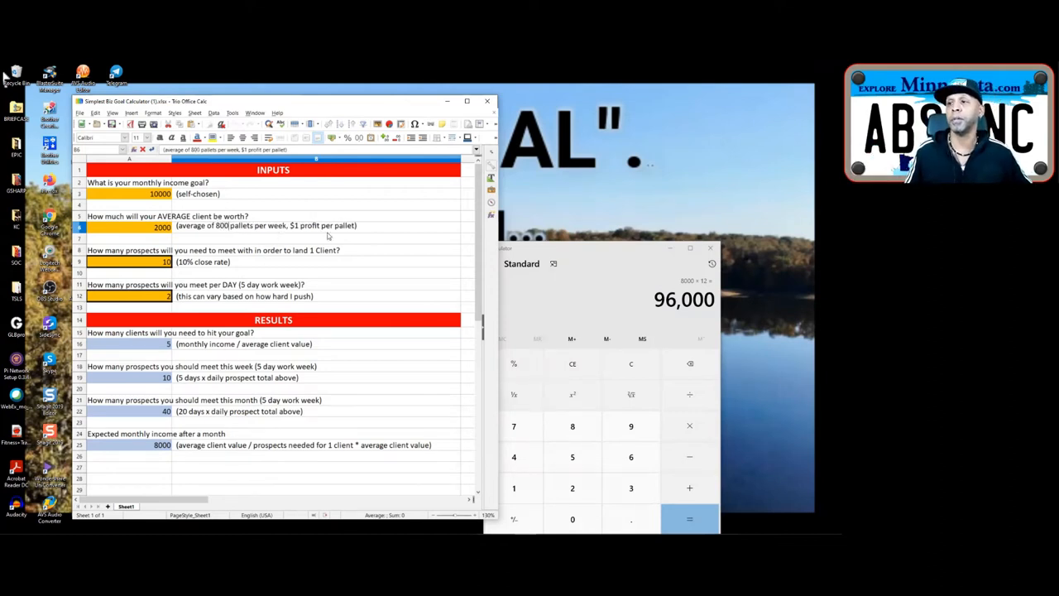
mouse_move(361, 246)
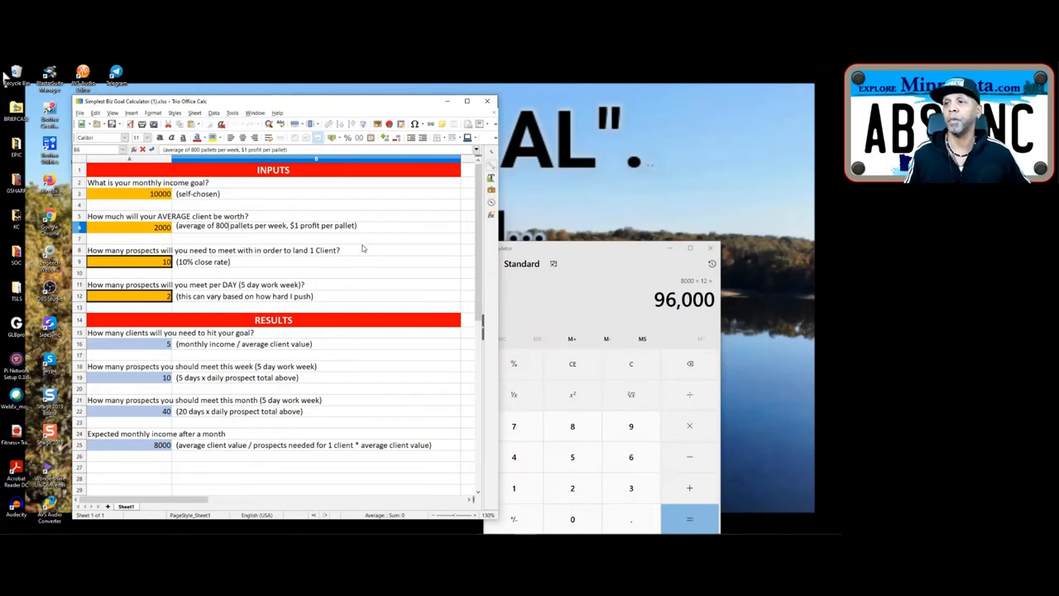
mouse_move(599, 385)
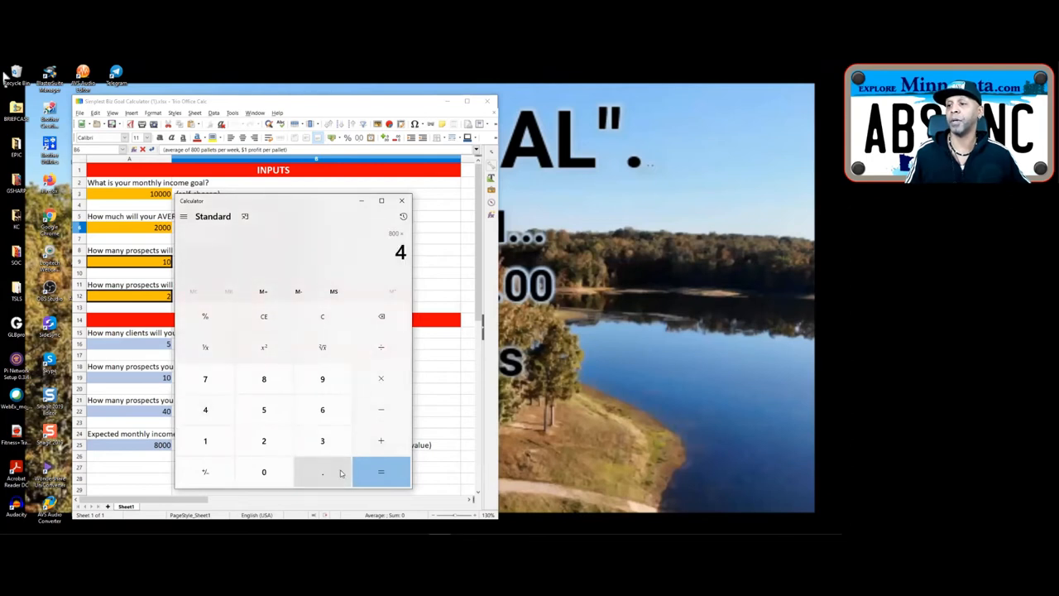
Compute 800 × 4 = 3,200 and enter 3200 as the average client worth.
left_click(380, 472)
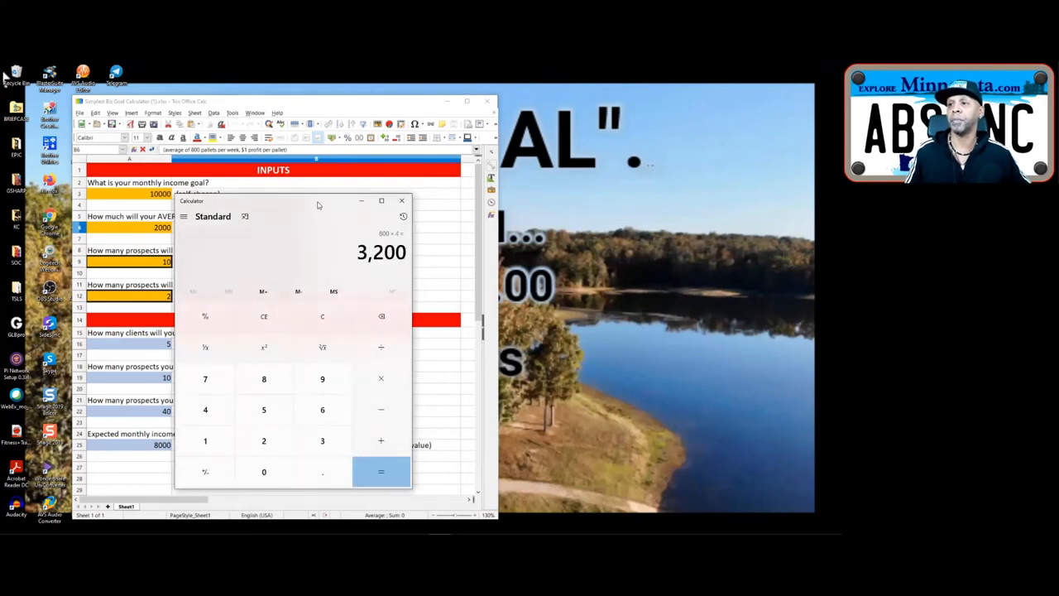
left_click_drag(318, 204, 571, 284)
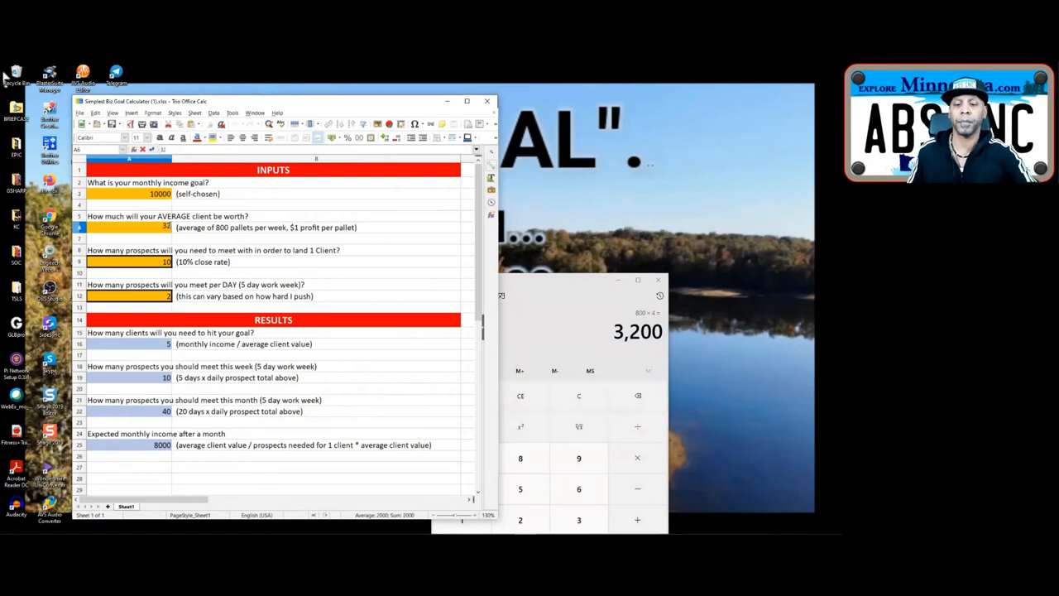
type("3200")
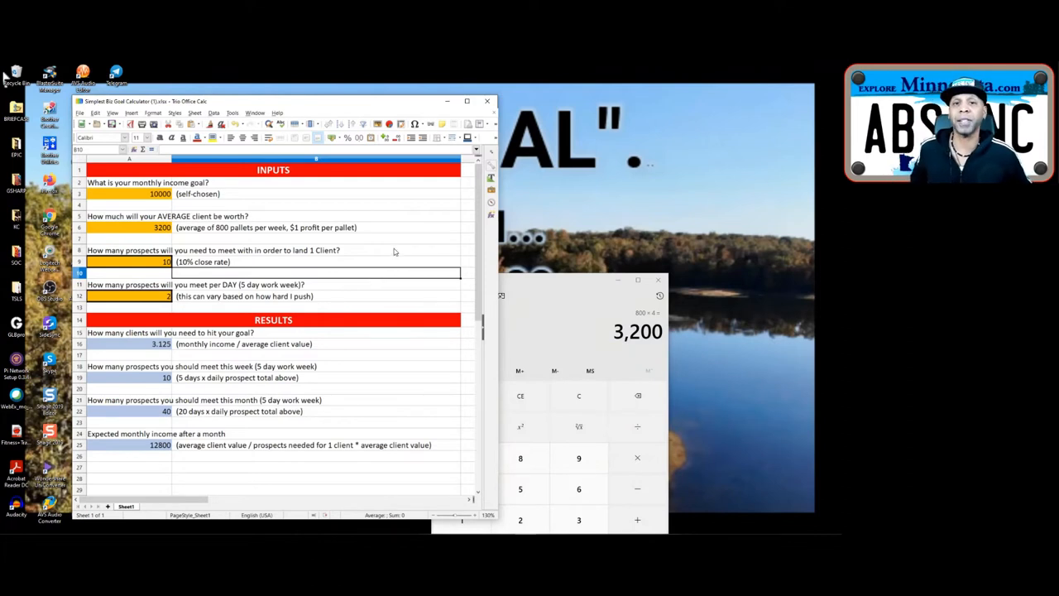
mouse_move(404, 252)
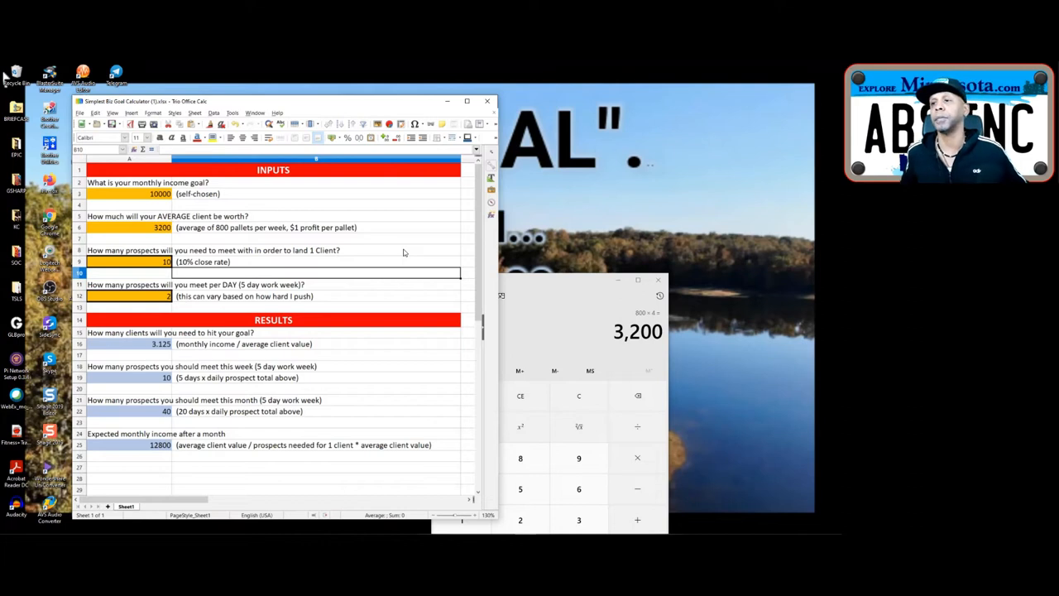
mouse_move(478, 268)
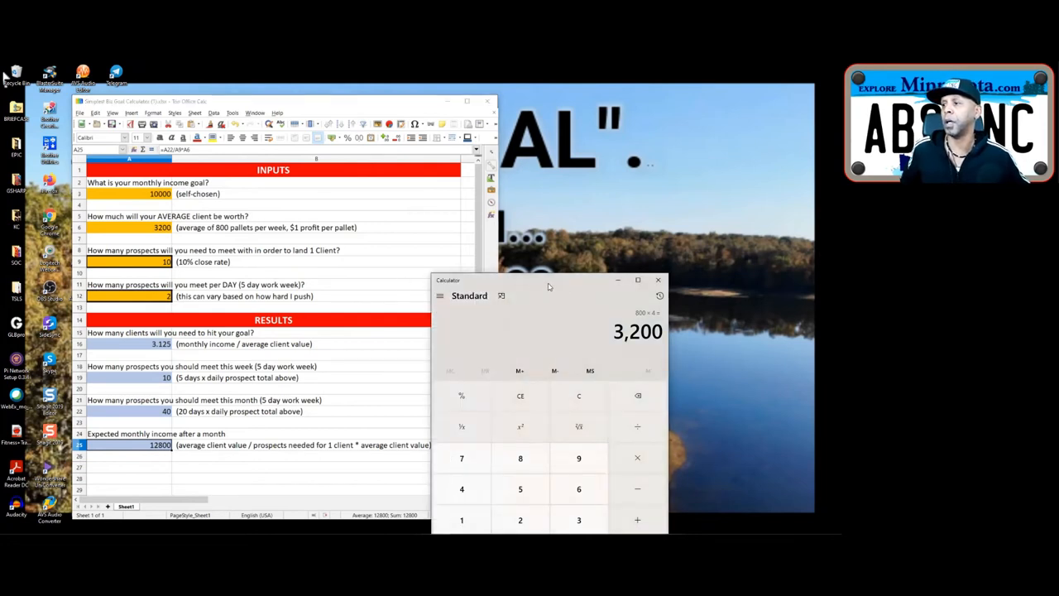
Move Calculator over the results and compute 12800 × 12 = 153,600.
left_click_drag(549, 280, 340, 205)
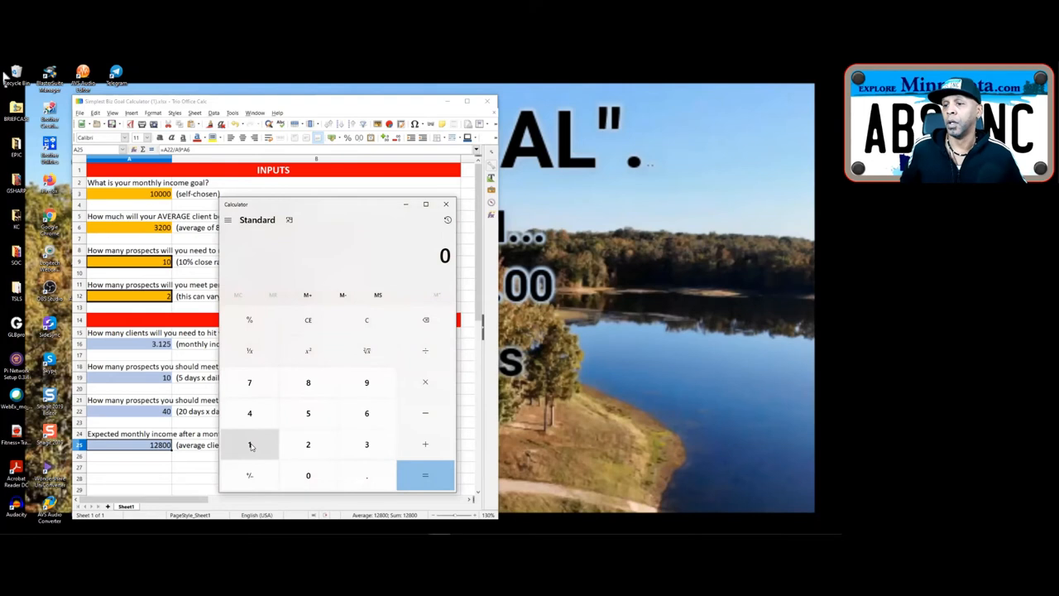
left_click(308, 382)
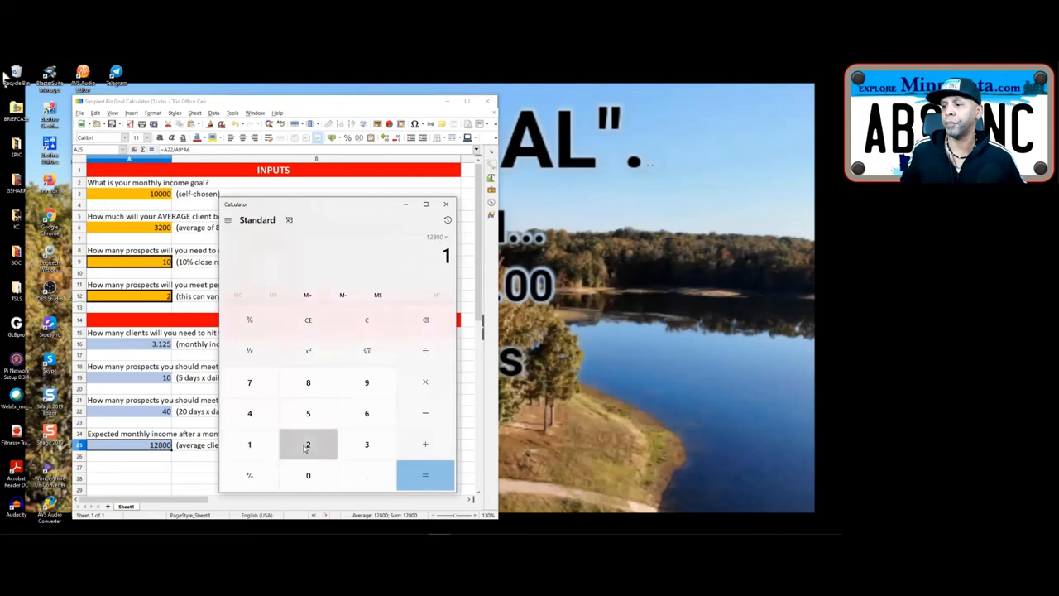
left_click(424, 475)
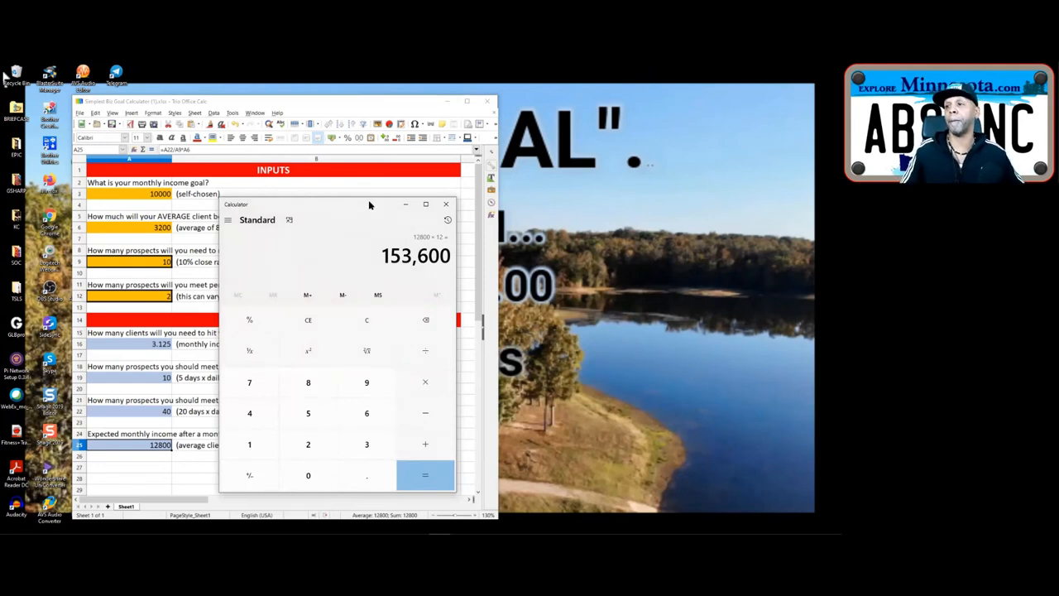
mouse_move(375, 207)
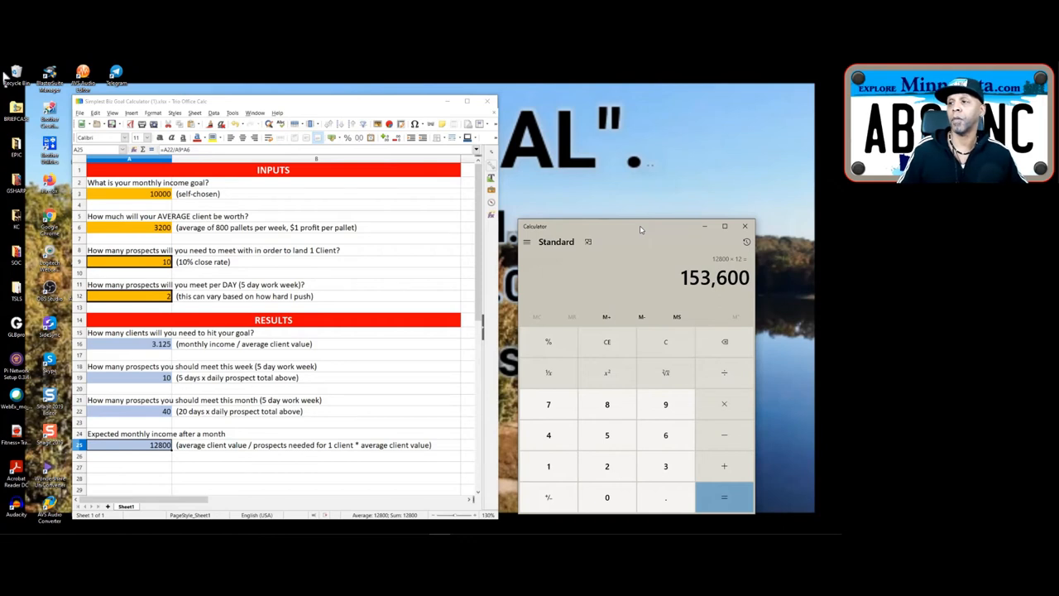
Drag the Calculator over the sheet, then slide it right to uncover the goal calculator.
left_click_drag(641, 226, 311, 191)
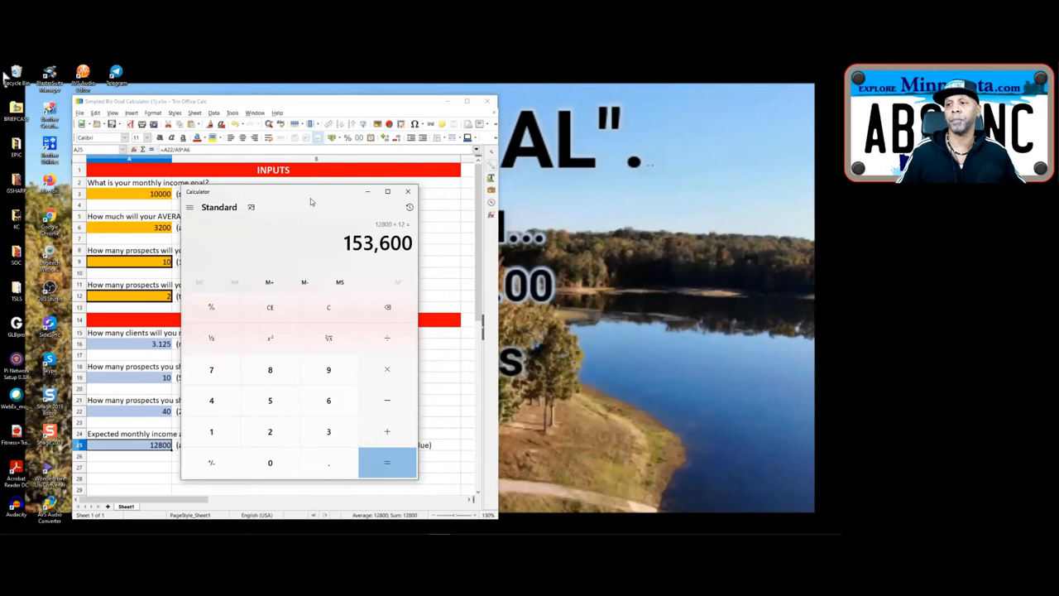
mouse_move(325, 183)
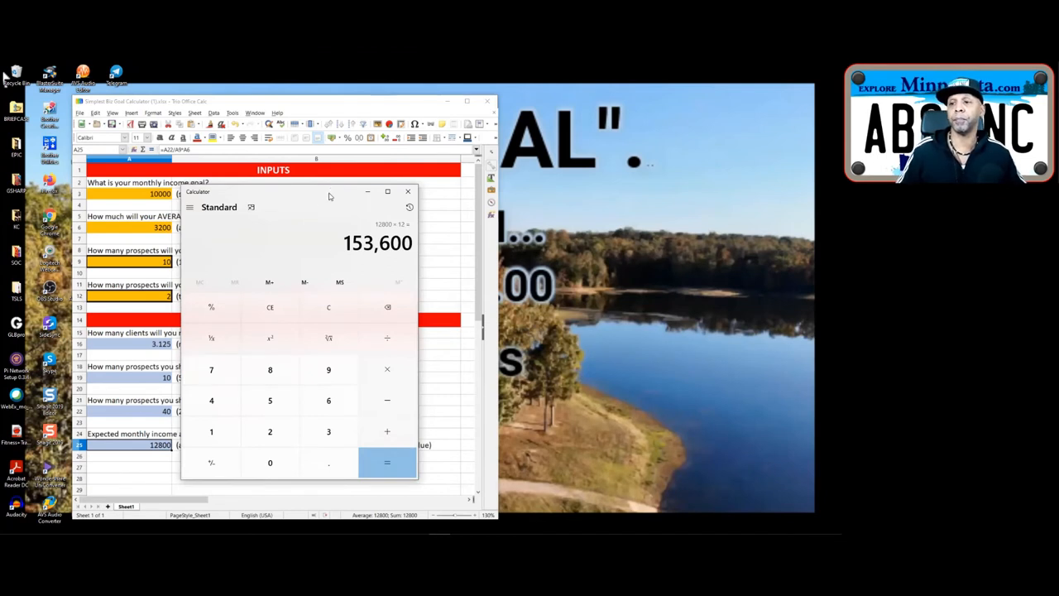
left_click_drag(329, 192, 449, 218)
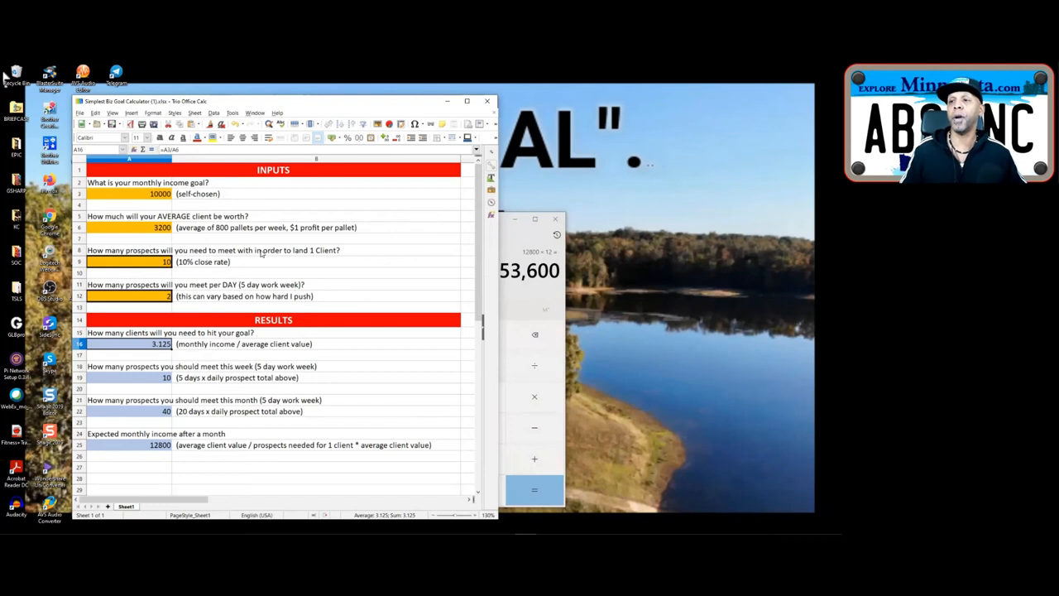
mouse_move(253, 243)
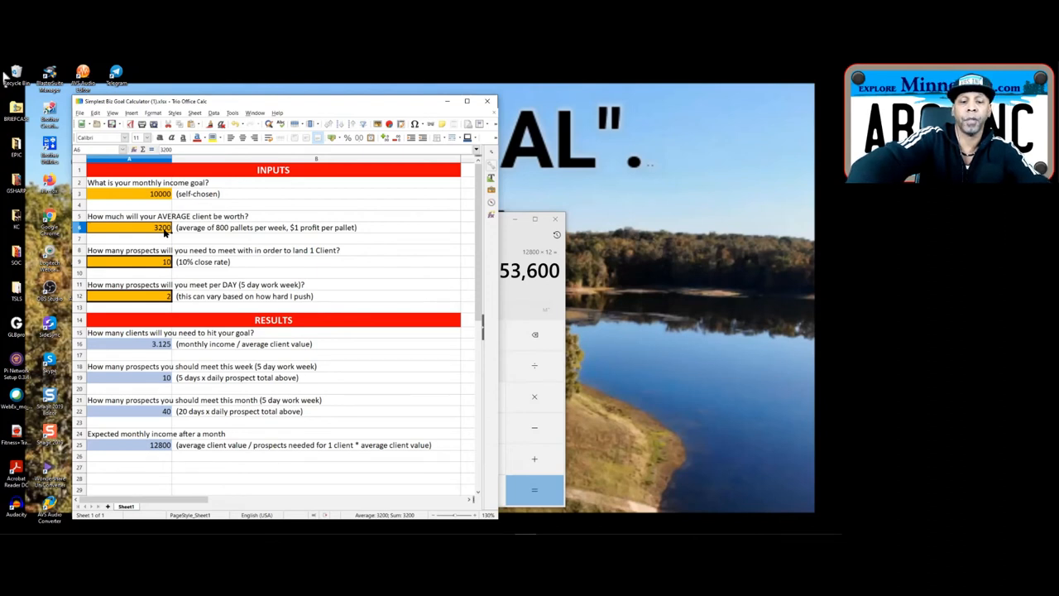
Enter 16000 as the average client worth in A6.
type("16000")
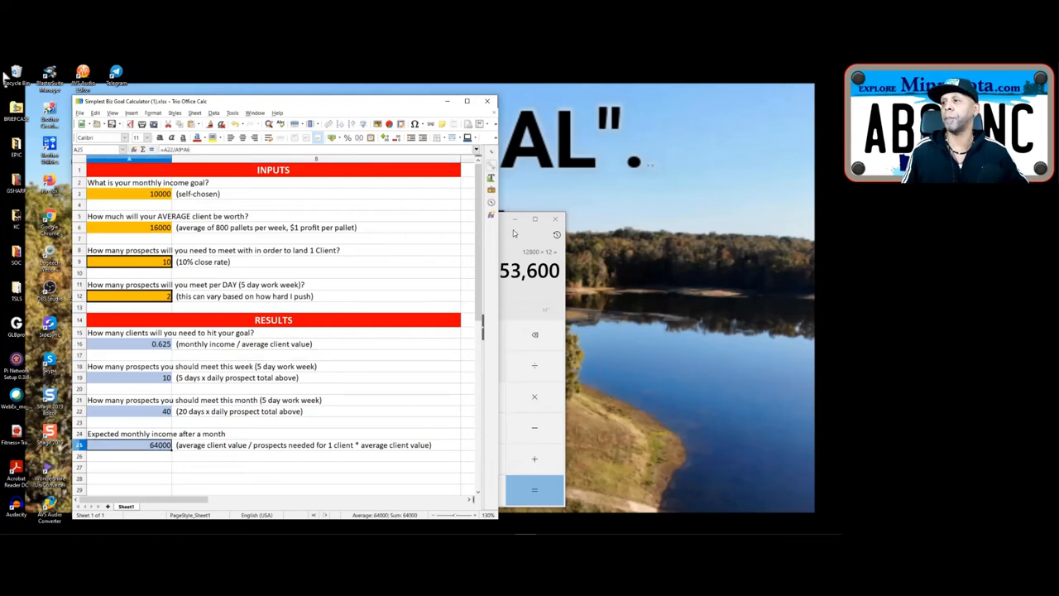
Reposition Calculator, clear the old result, and compute 64000 × 12 = 768,000.
left_click_drag(513, 234, 443, 220)
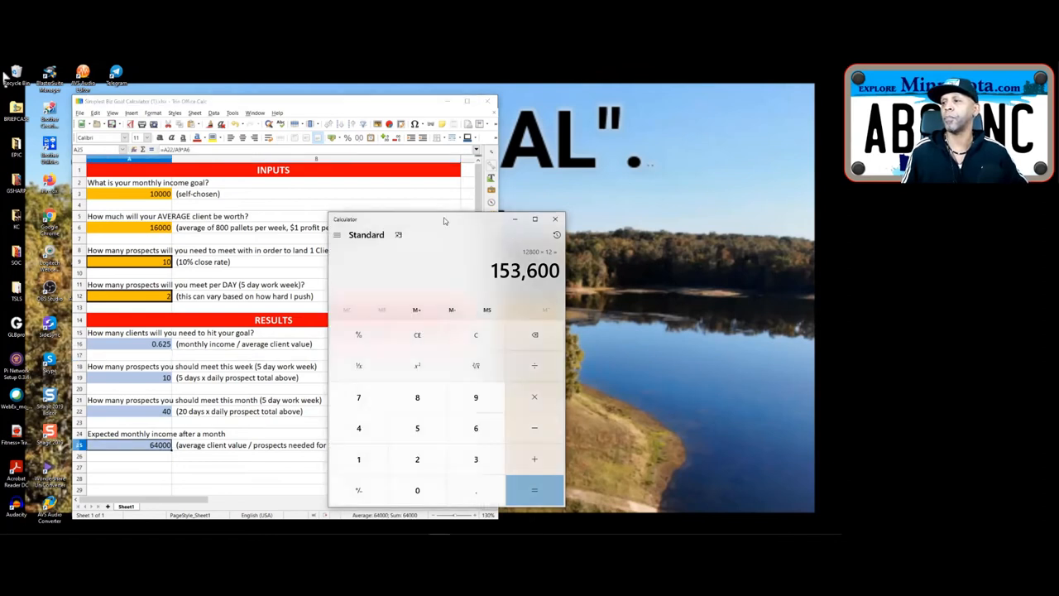
left_click_drag(443, 219, 331, 186)
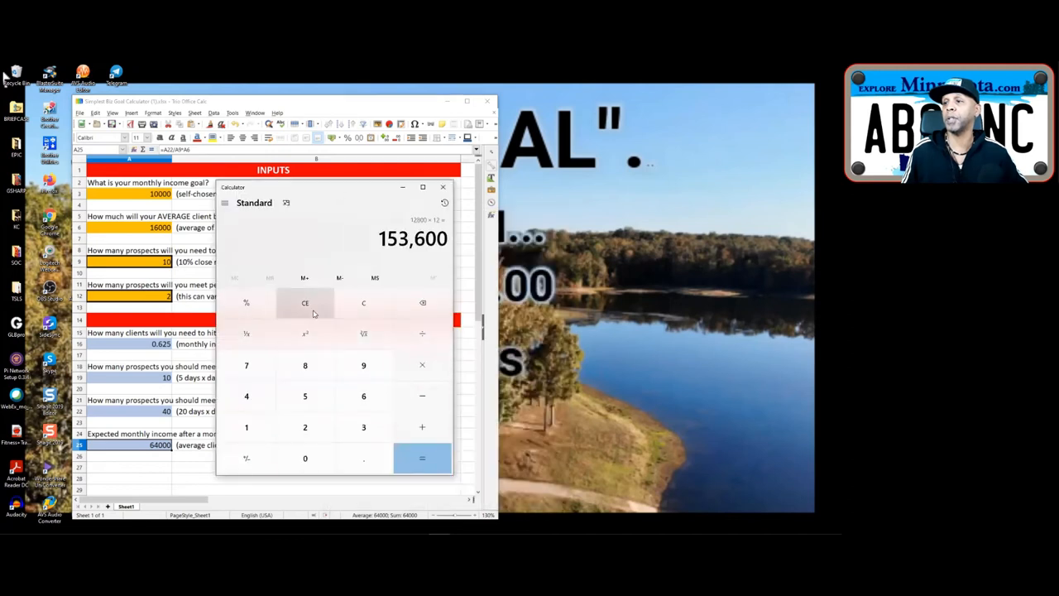
left_click(304, 303)
type("6")
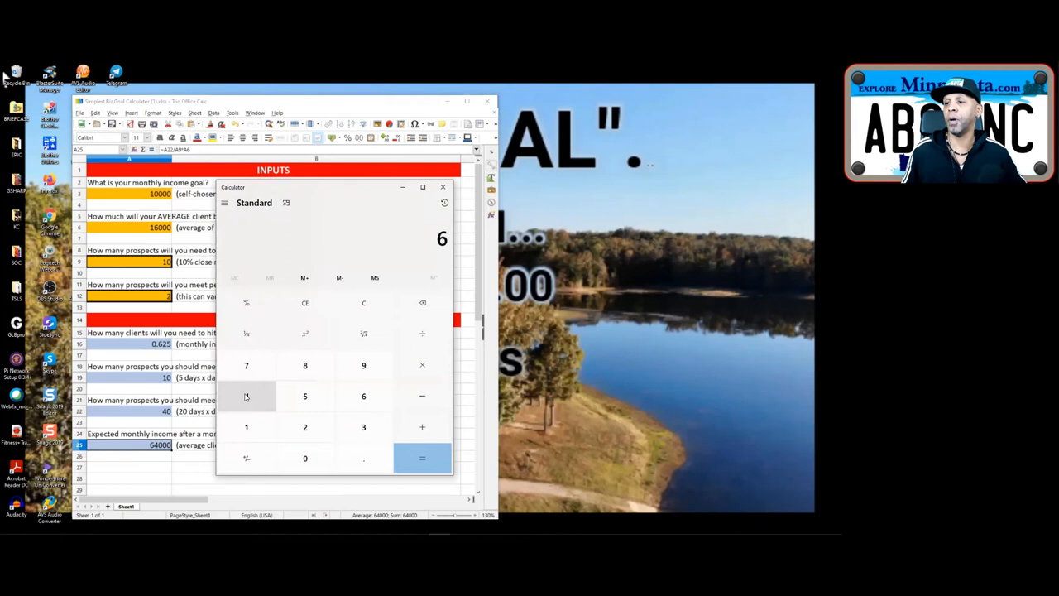
left_click(305, 457)
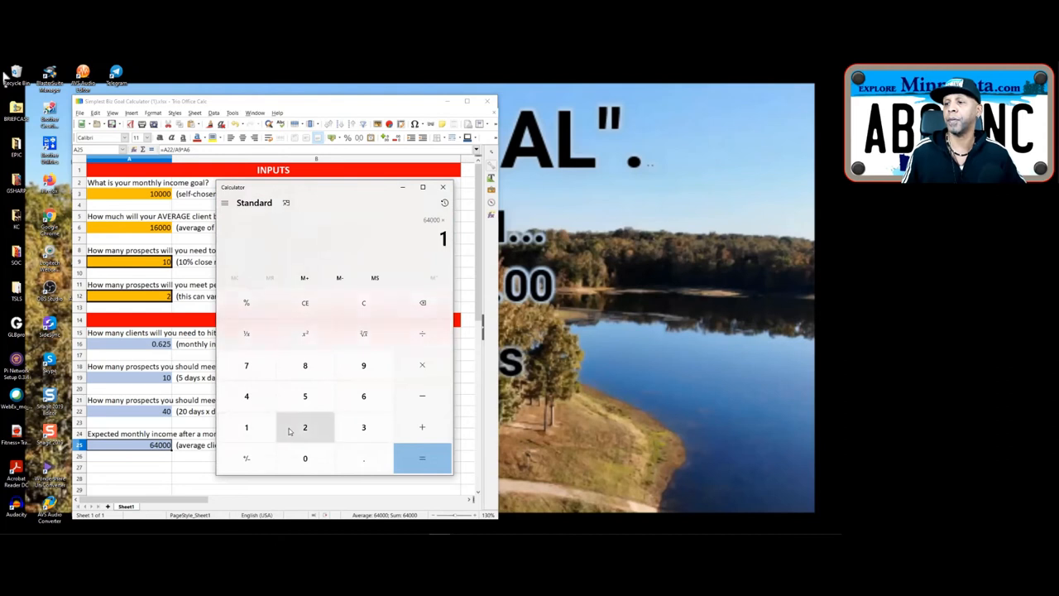
left_click(422, 458)
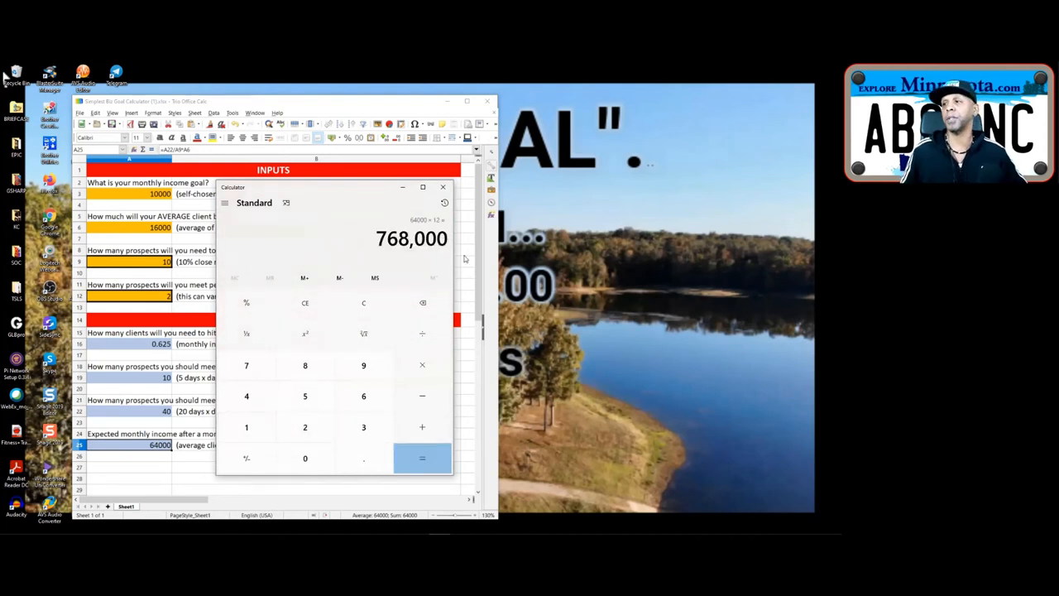
left_click(443, 186)
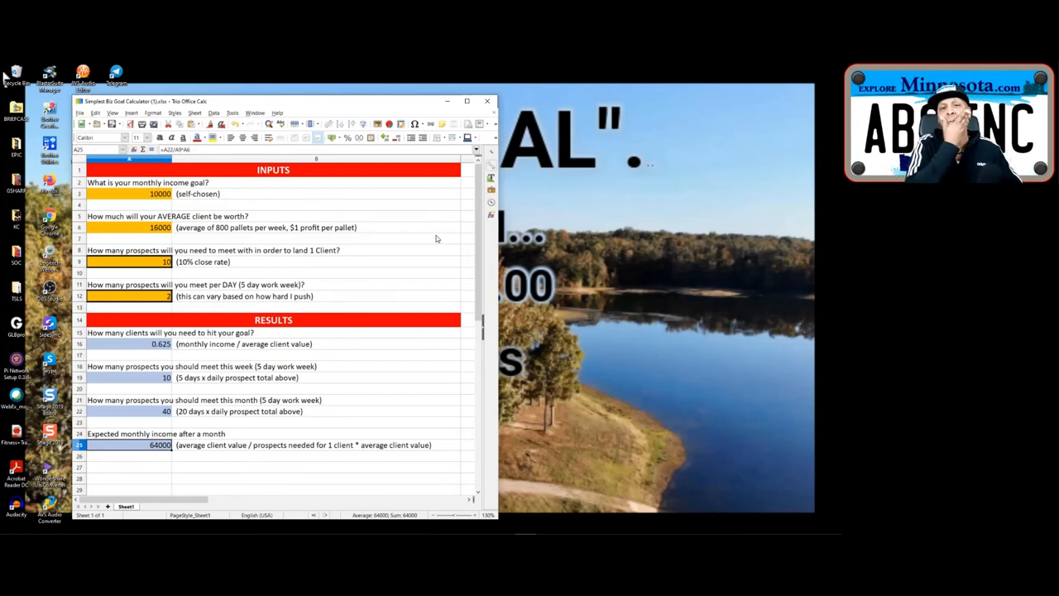
mouse_move(429, 206)
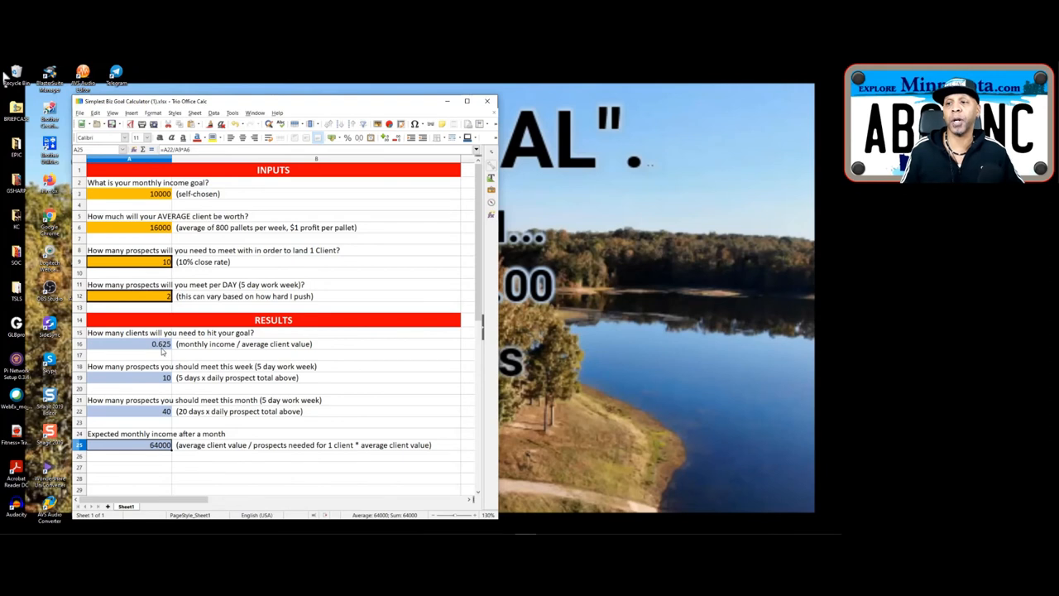
mouse_move(364, 288)
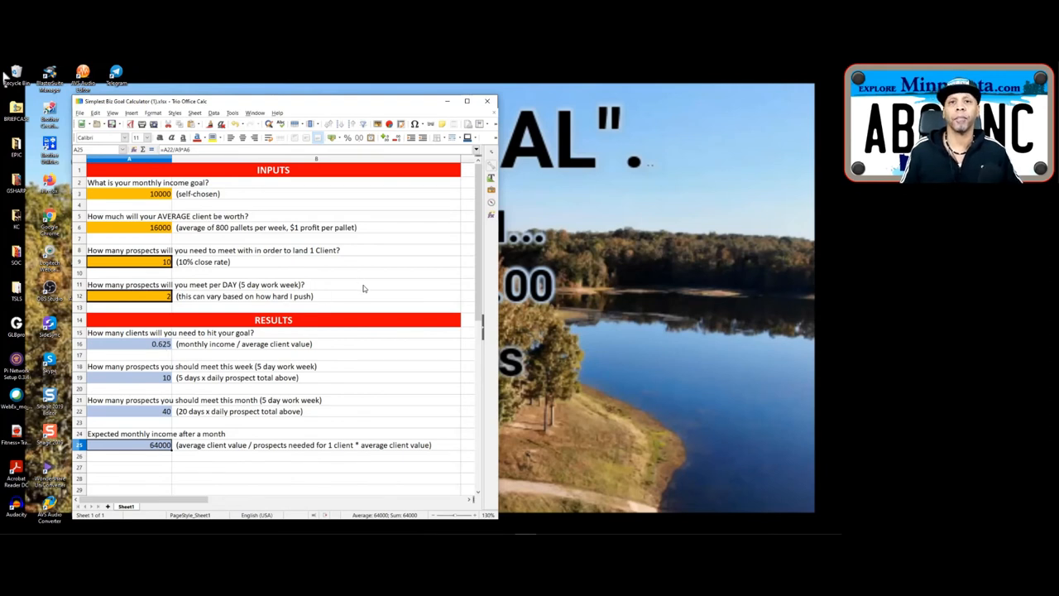